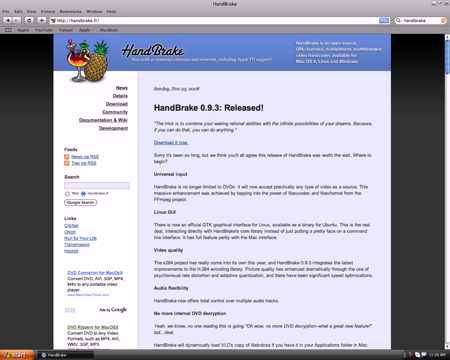
- Save the HandBrake installer from the download page to the chosen folder on the computer
scroll("down", 3)
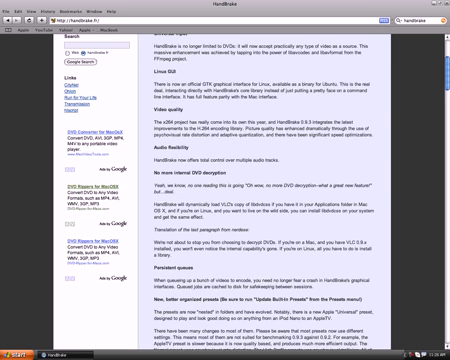
scroll("down", 3)
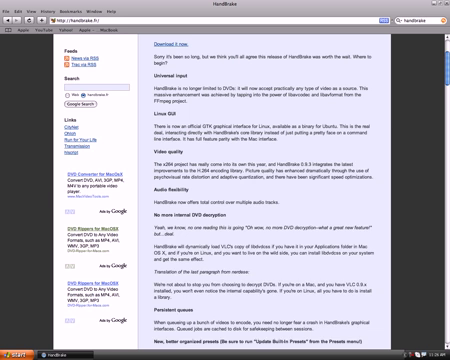
scroll("up", 3)
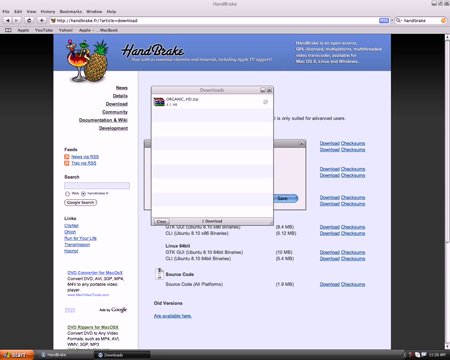
left_click(264, 198)
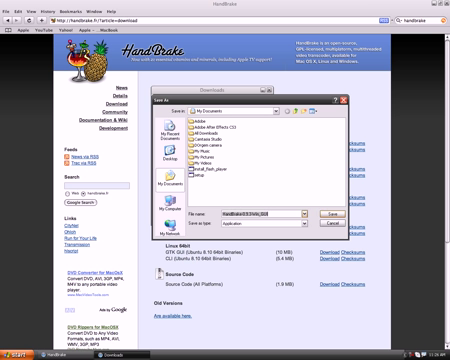
left_click(372, 218)
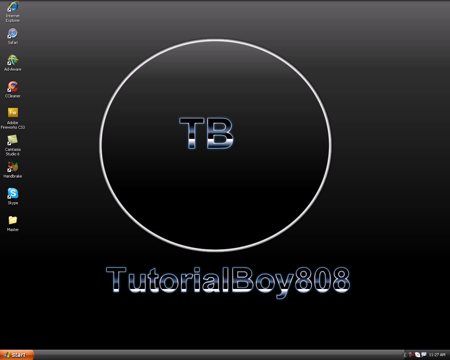
- Launch HandBrake from its desktop shortcut so the pineapple splash screen appears
double_click(16, 176)
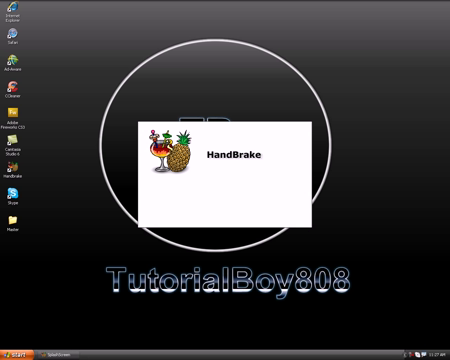